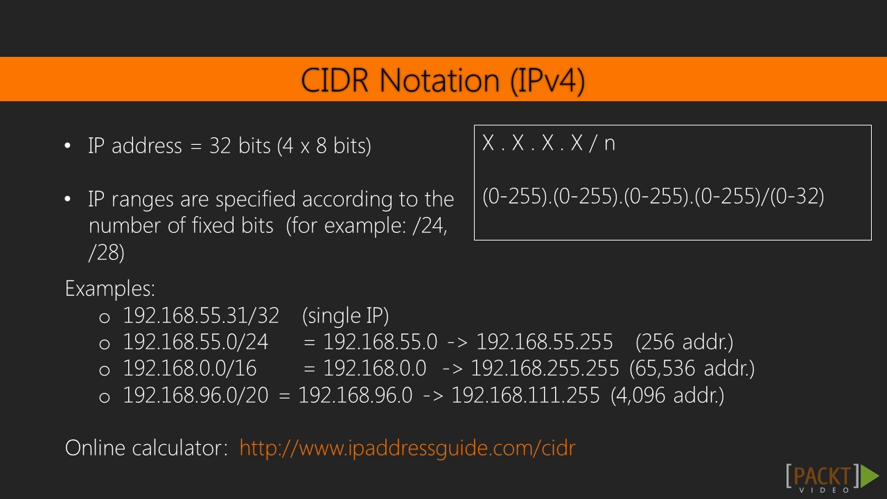
Step: Advance from the CIDR notation slide to the 'Valid Private IP Address Ranges' RFC1918 slide
key("Right")
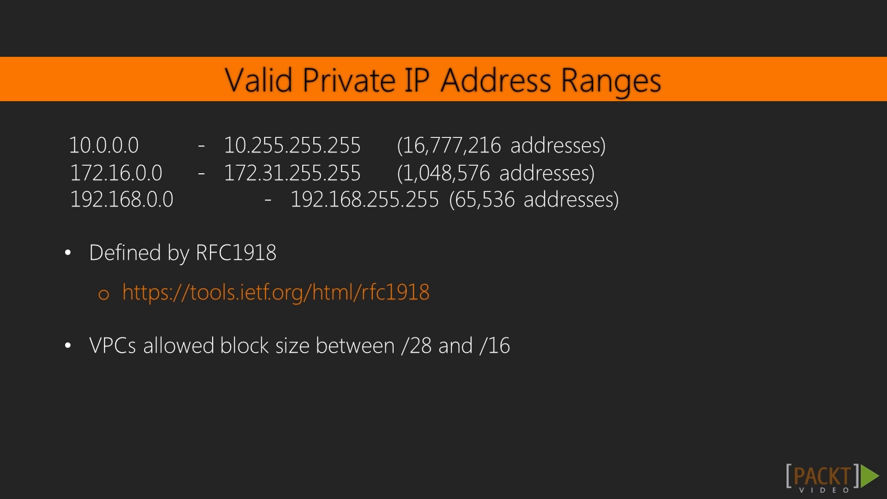